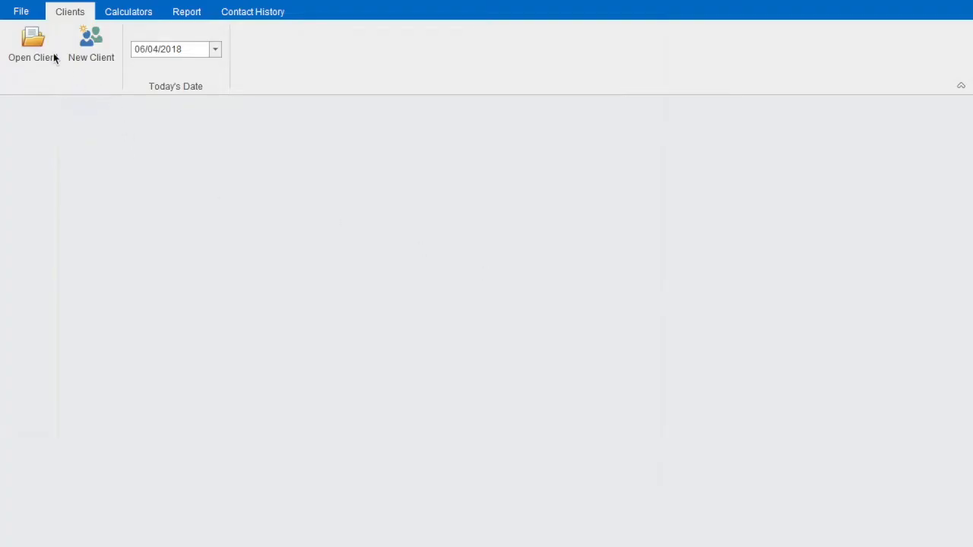
# Launch the Initial Data Entry Wizard from the File backstage for a new client.
pyautogui.click(91, 46)
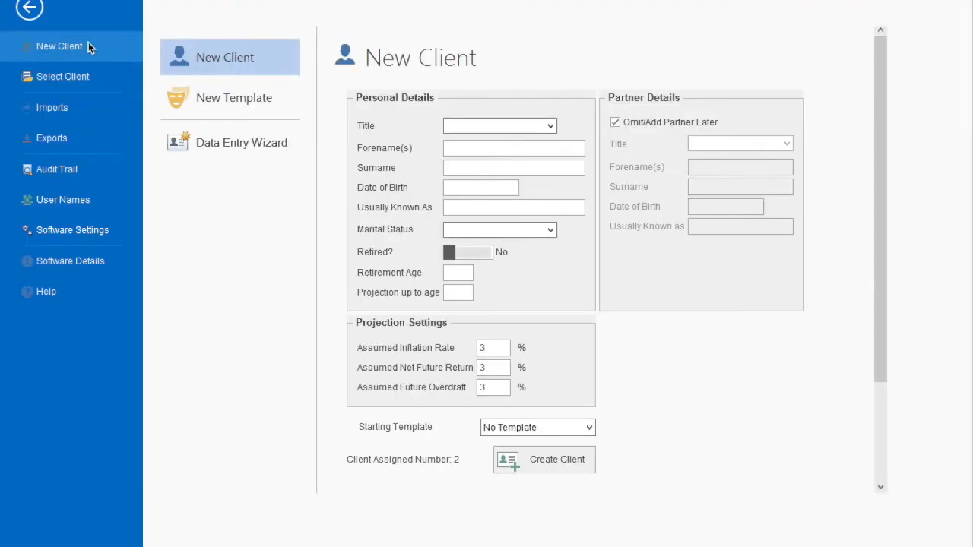
pyautogui.click(29, 10)
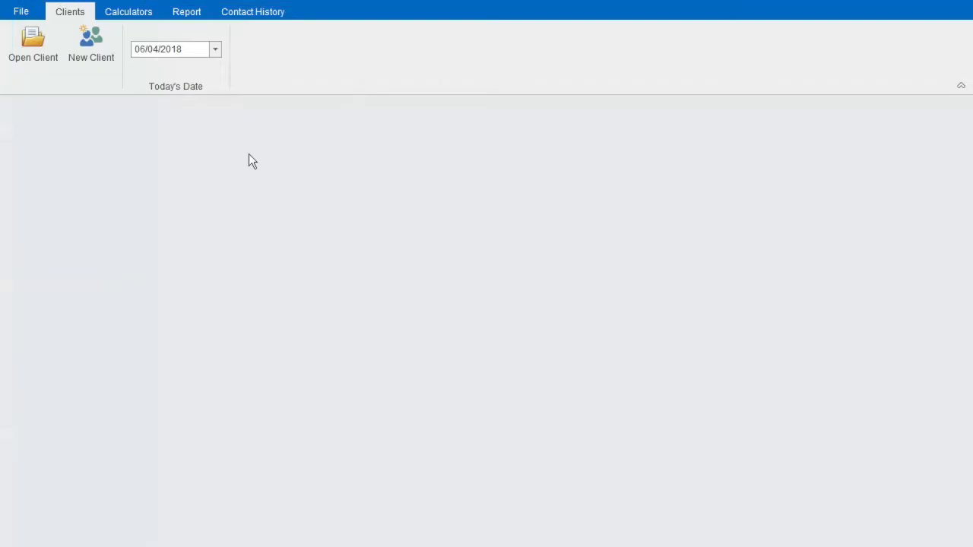
pyautogui.click(91, 43)
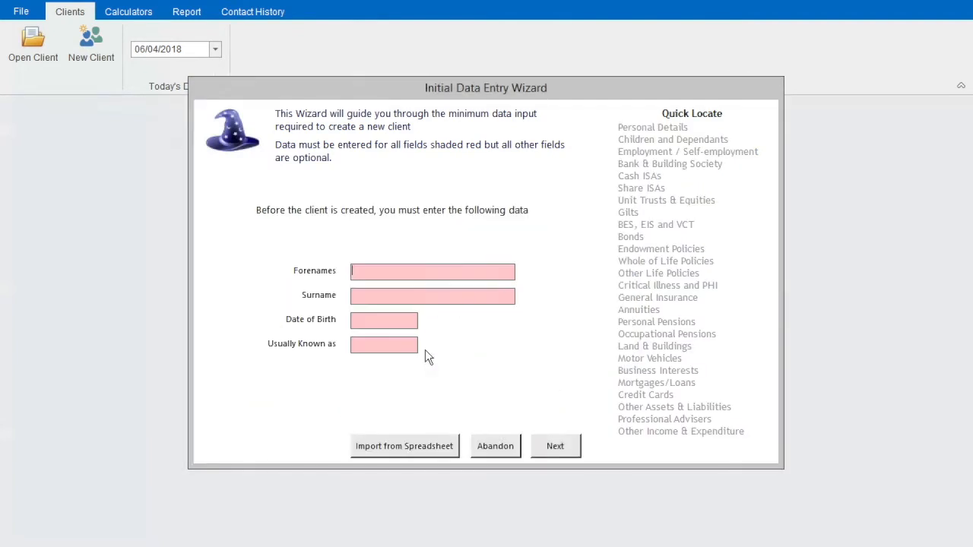
# Import Michael Client's details from the client spreadsheet and accept new client number 3.
pyautogui.click(404, 447)
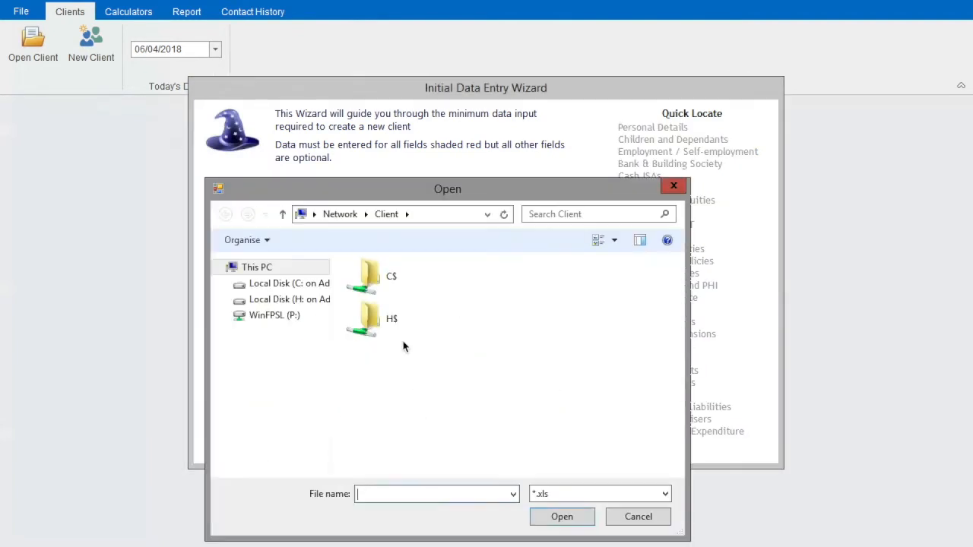
pyautogui.doubleClick(362, 277)
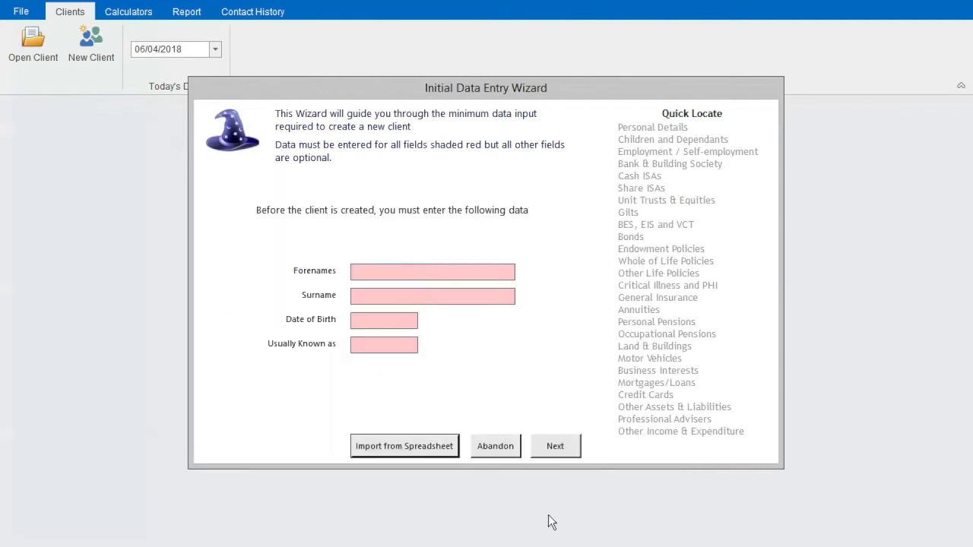
pyautogui.moveTo(510, 483)
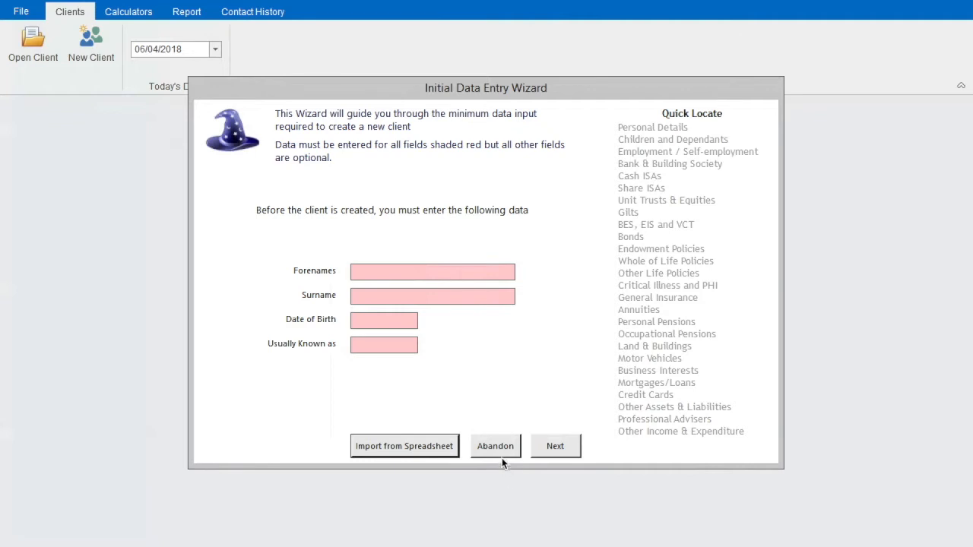
pyautogui.click(404, 447)
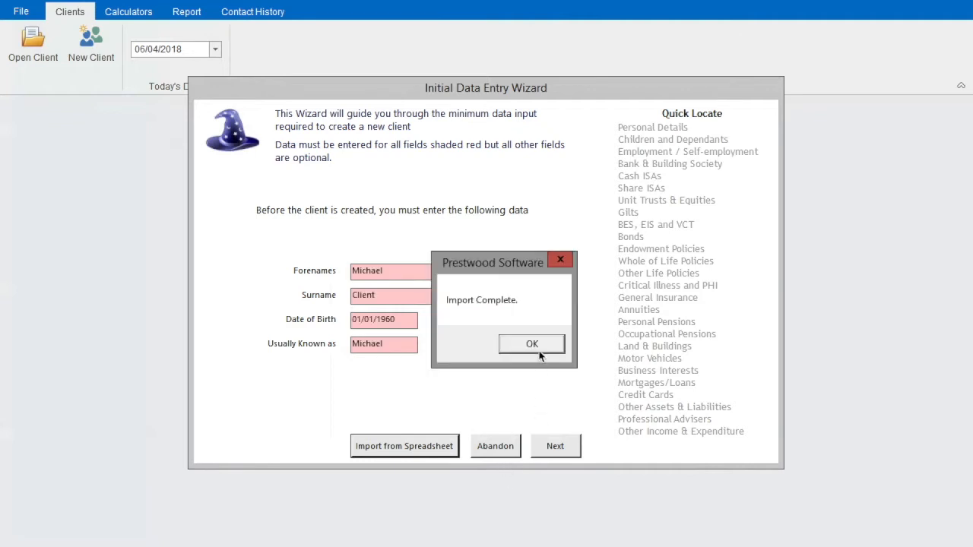
pyautogui.click(532, 343)
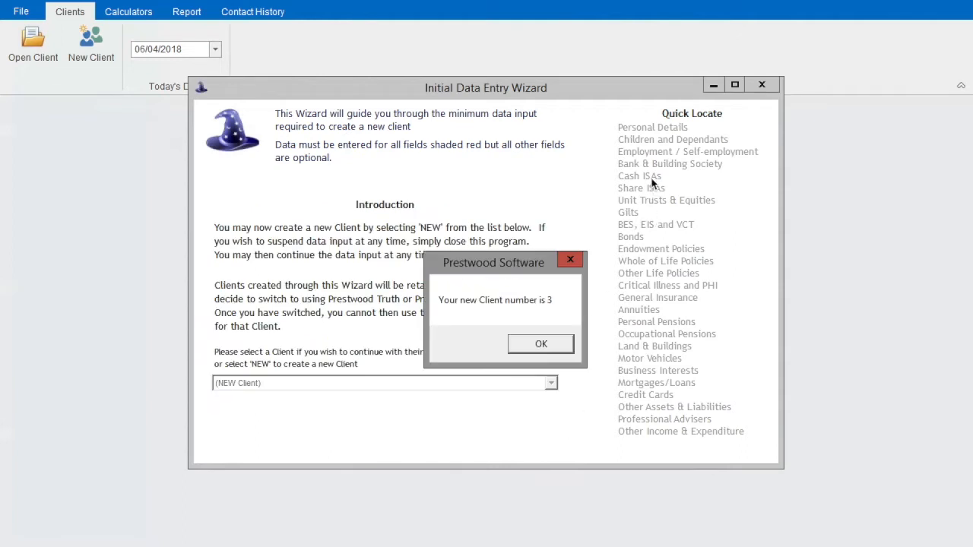
pyautogui.click(541, 344)
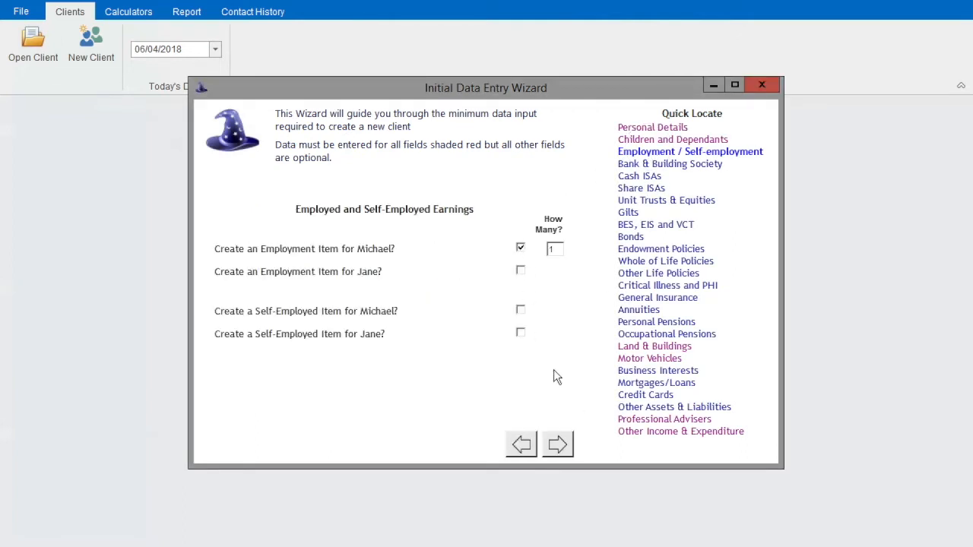
# Enter employment with salary 100000, bonuses 5000, RPI increases YES and termination date 010125.
pyautogui.click(557, 444)
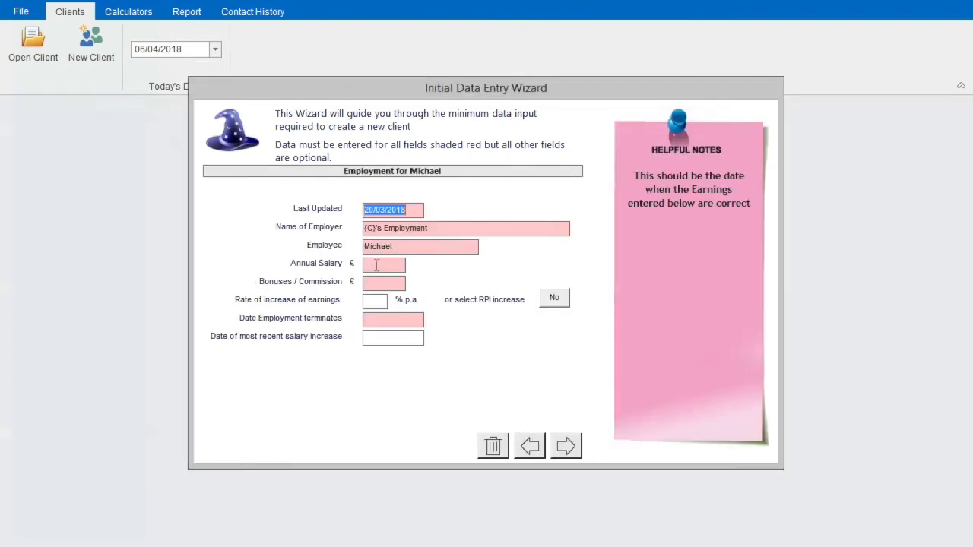
pyautogui.write('100000')
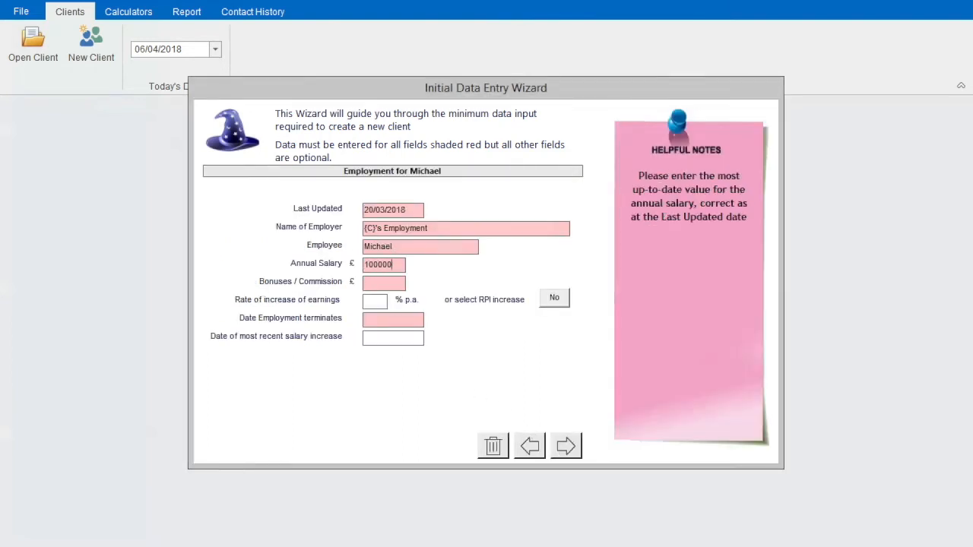
pyautogui.click(383, 283)
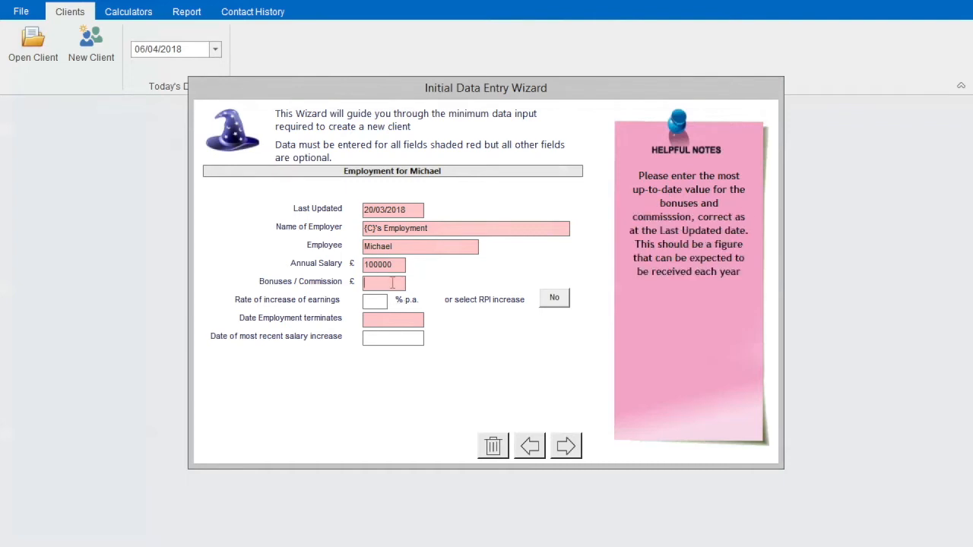
pyautogui.write('5000')
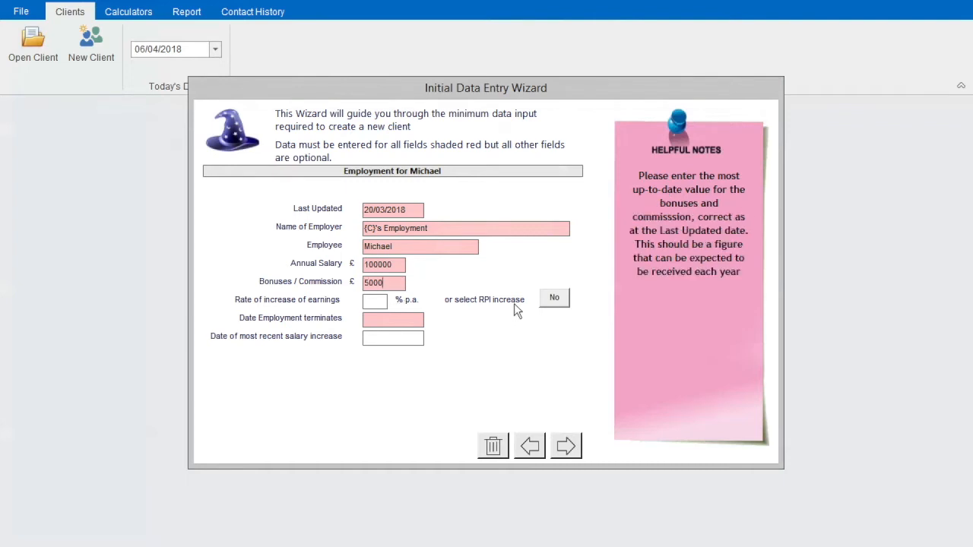
pyautogui.click(392, 319)
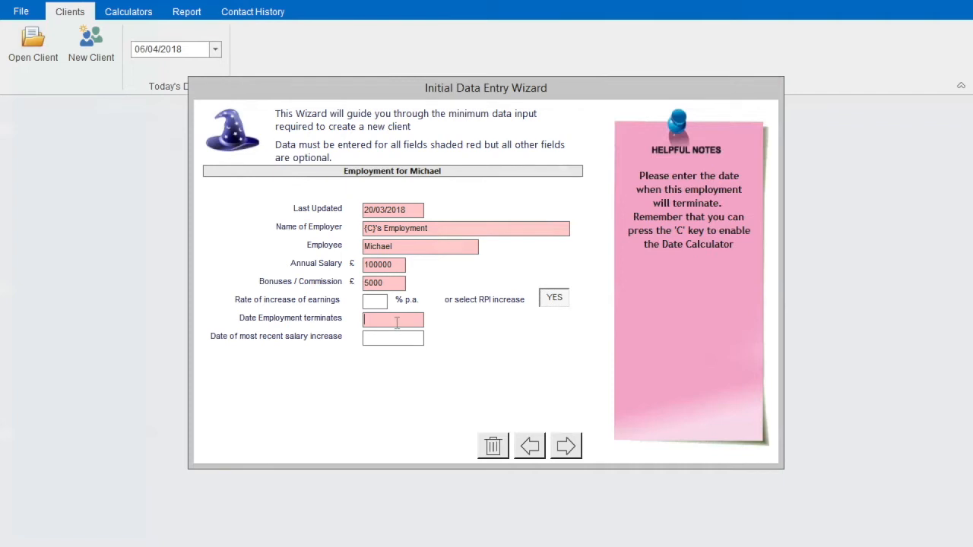
pyautogui.write('0101')
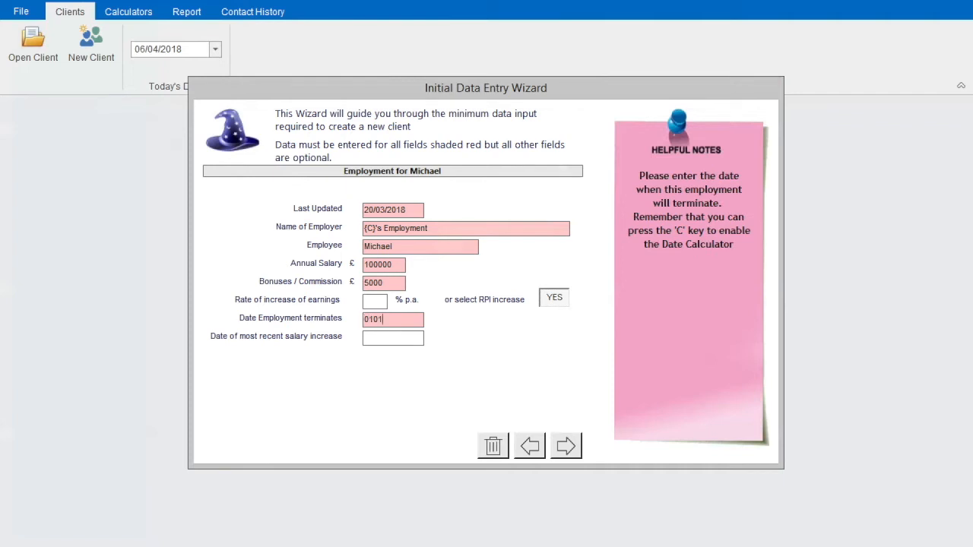
pyautogui.write('25')
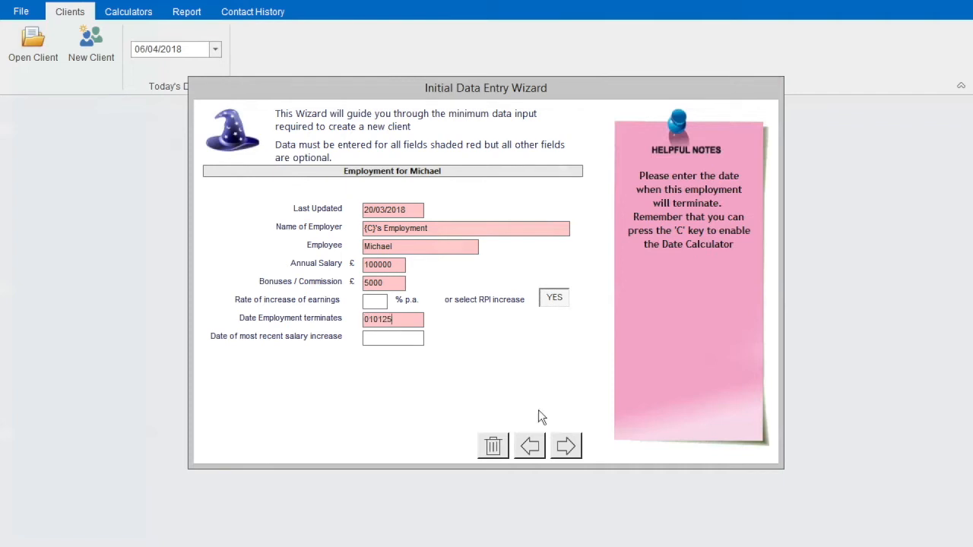
pyautogui.click(565, 445)
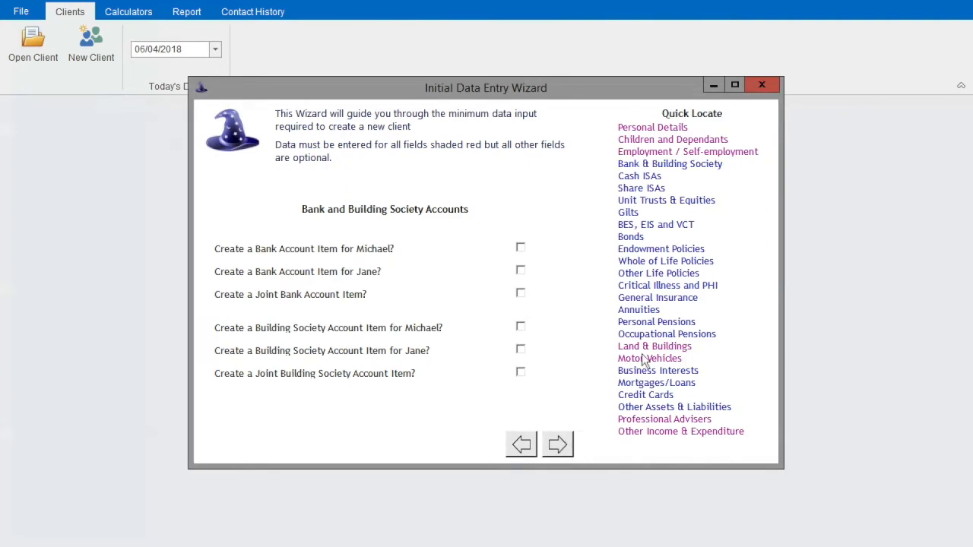
# Create a personal pension item for the main client and proceed to its details.
pyautogui.click(657, 320)
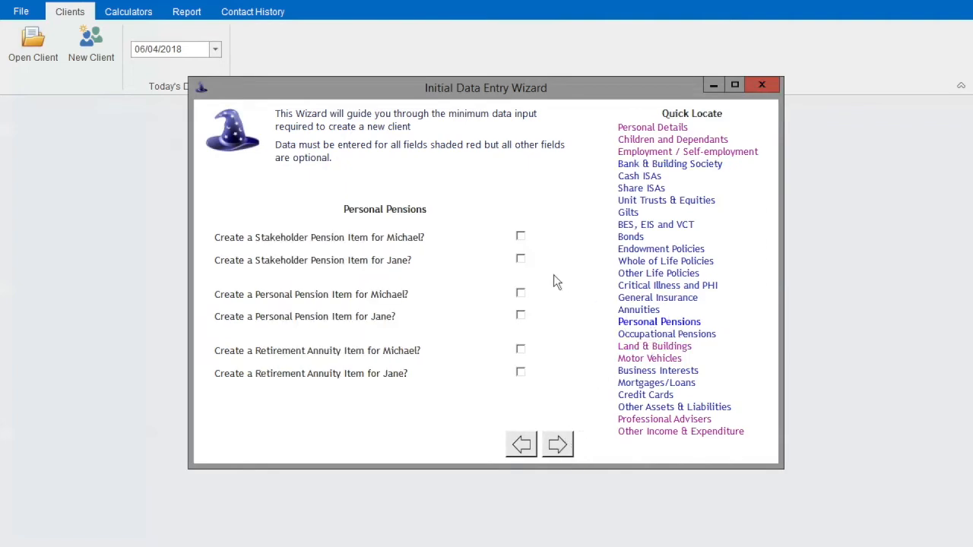
pyautogui.click(520, 293)
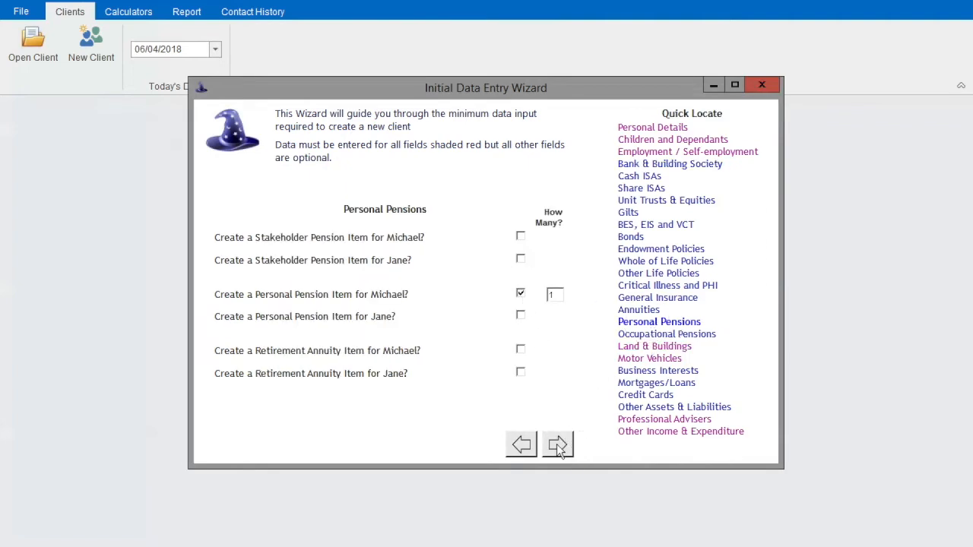
pyautogui.click(556, 443)
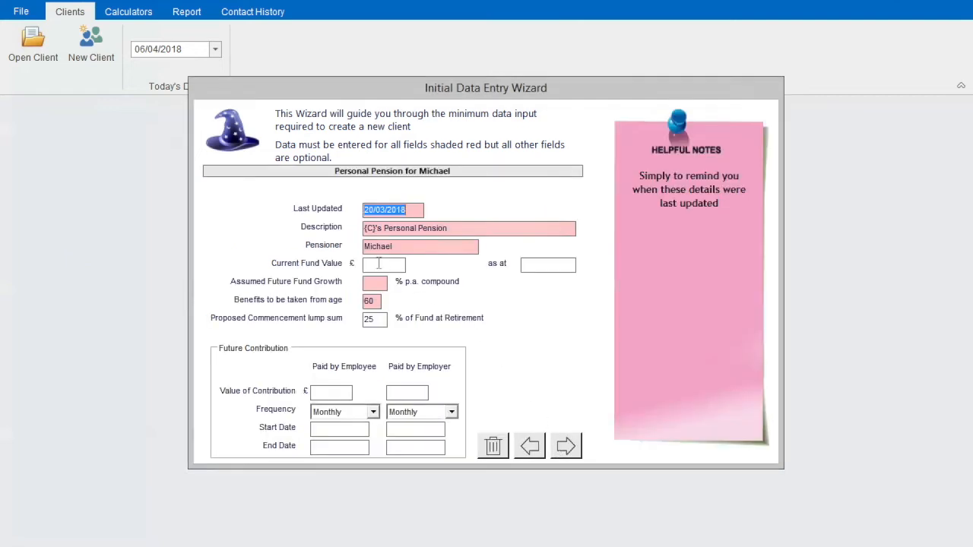
# Set the pension's current fund value to 200000 with 5% assumed growth.
pyautogui.write('200')
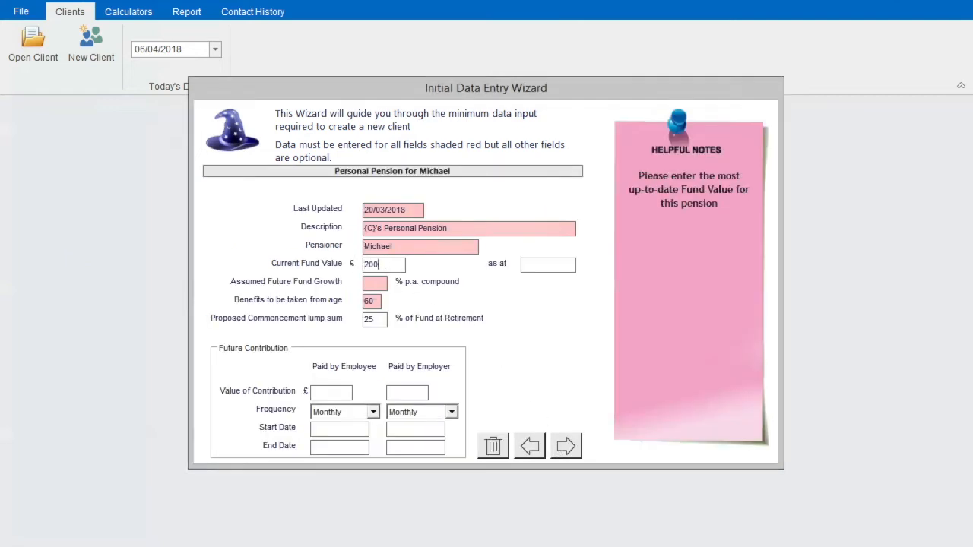
pyautogui.write('000')
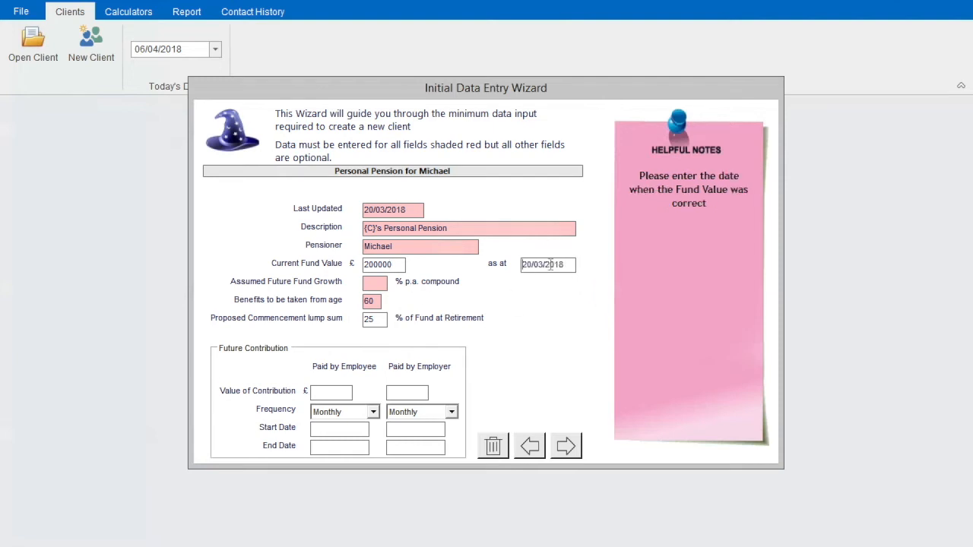
pyautogui.click(374, 282)
pyautogui.write('5')
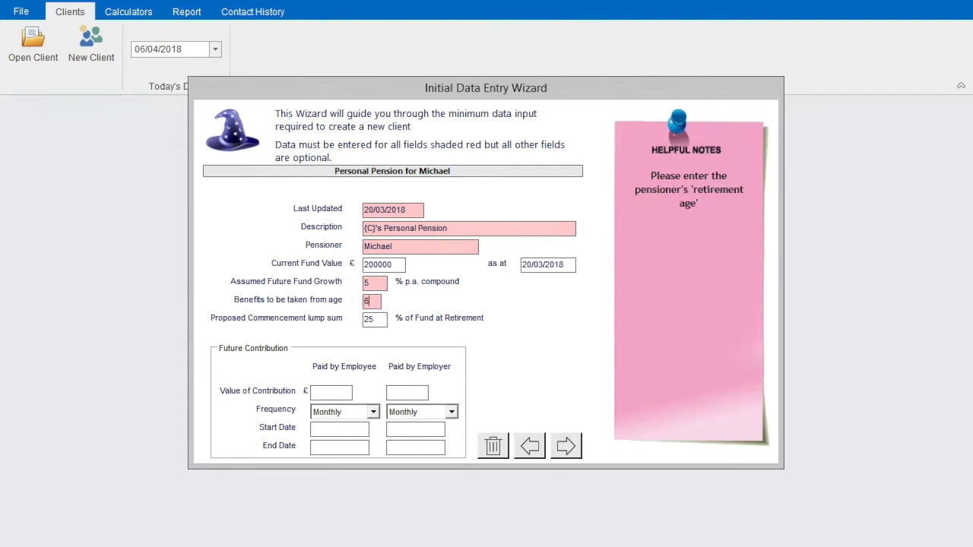
pyautogui.click(566, 443)
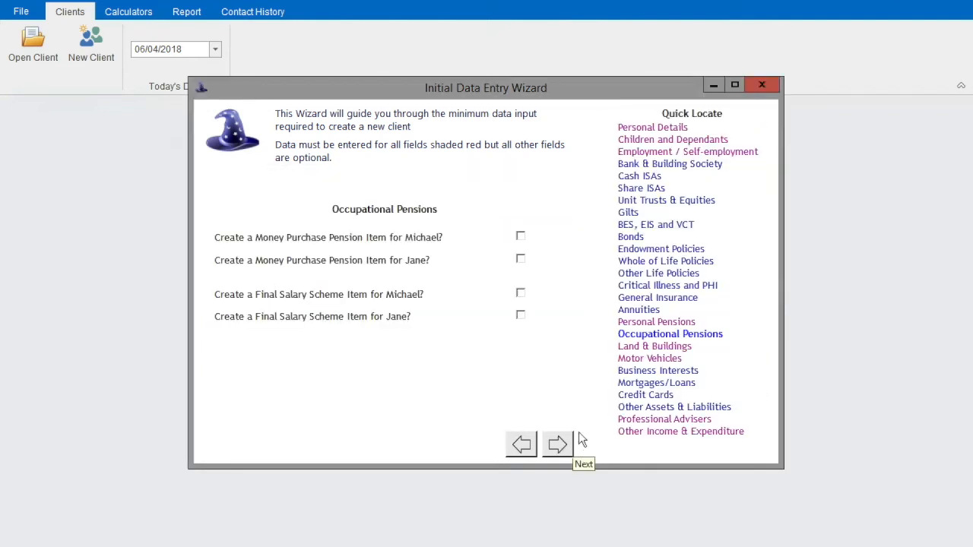
# Skip occupational pensions and pass the other income and expenditure tables to Data Entry Complete.
pyautogui.click(557, 443)
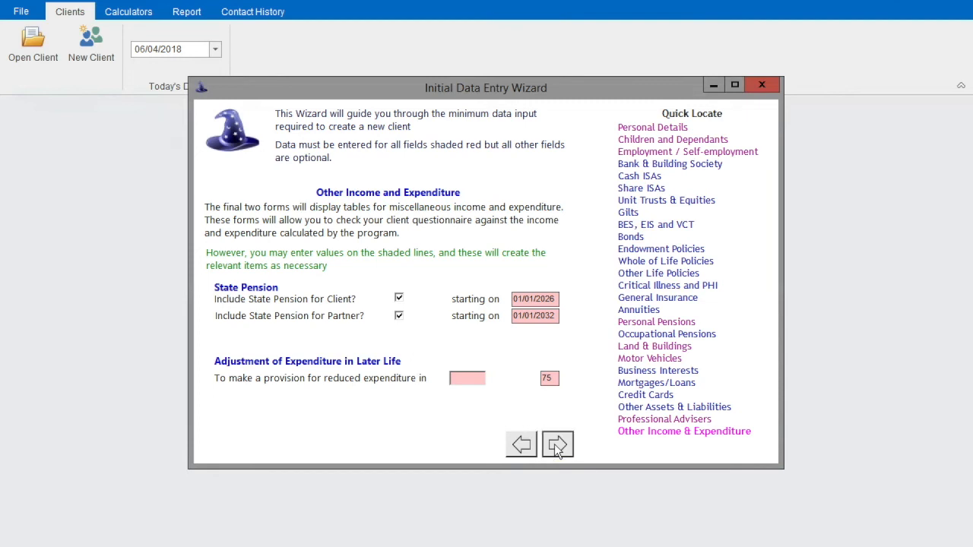
pyautogui.click(557, 444)
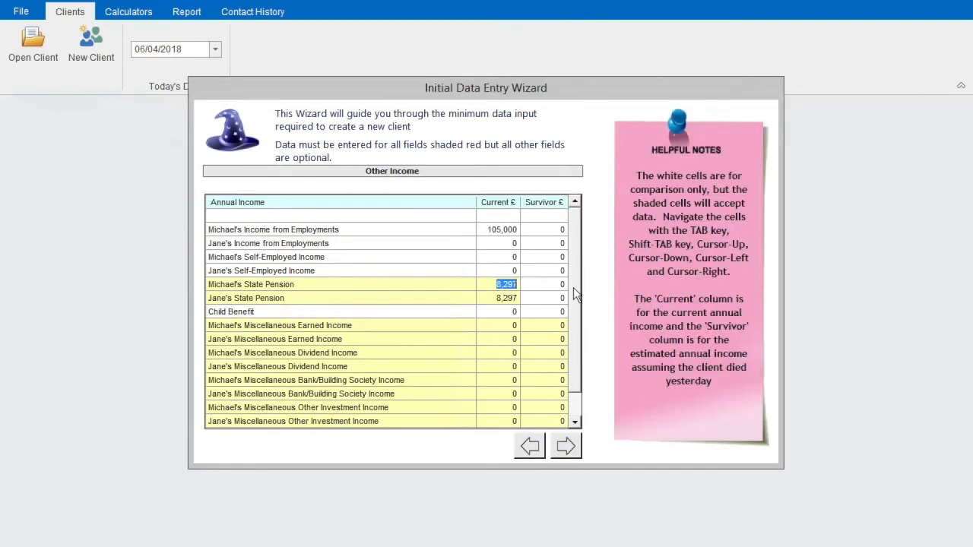
pyautogui.click(566, 446)
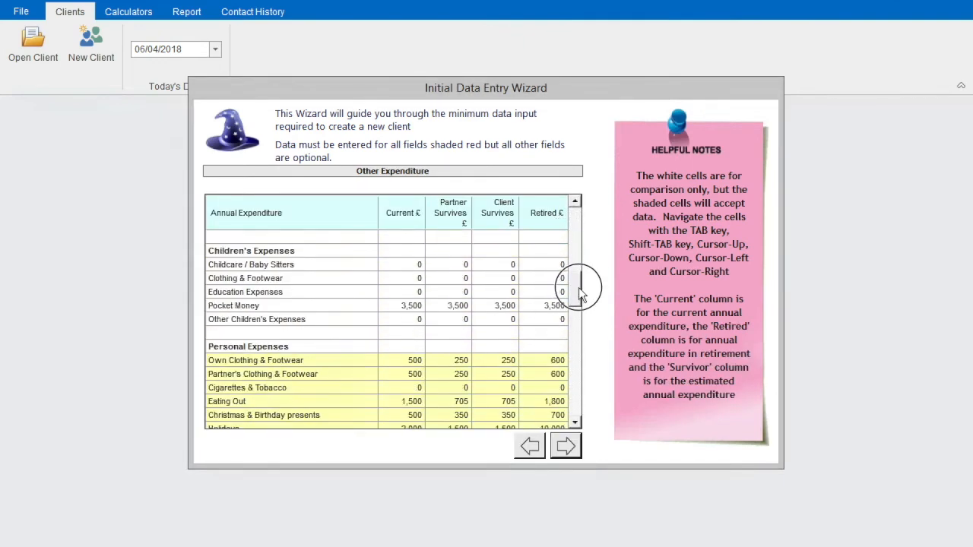
pyautogui.scroll(-3)
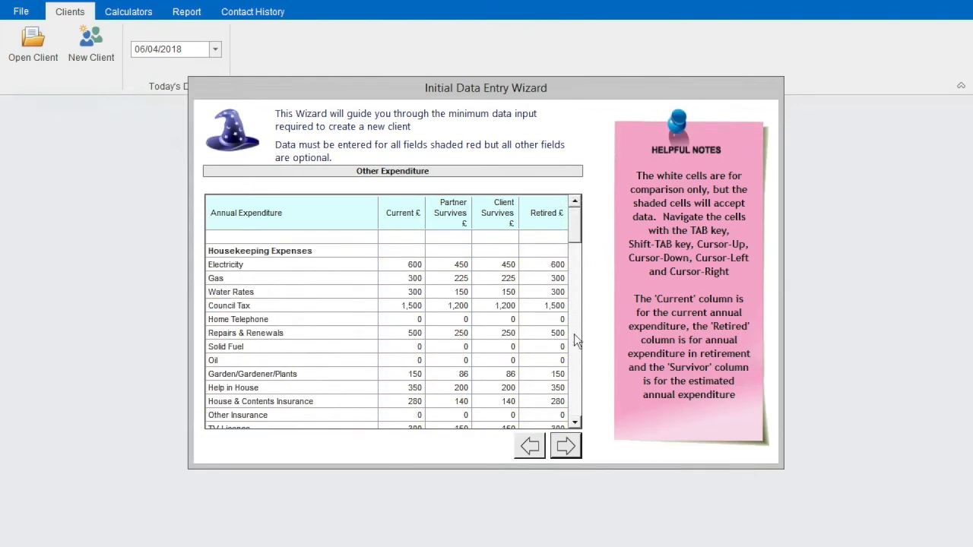
pyautogui.click(565, 444)
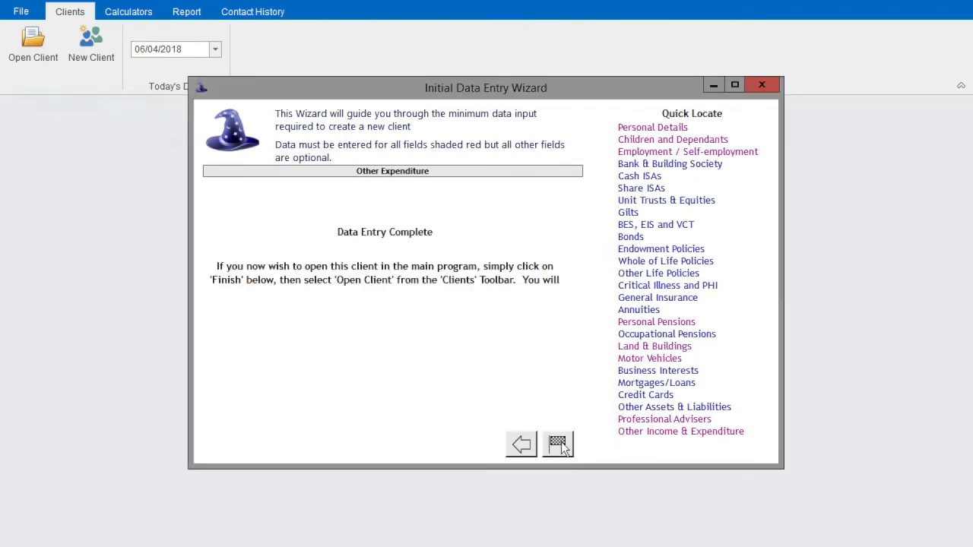
# Finish the wizard, select and open client 3 in the main program, and show the Capital Chart.
pyautogui.click(556, 444)
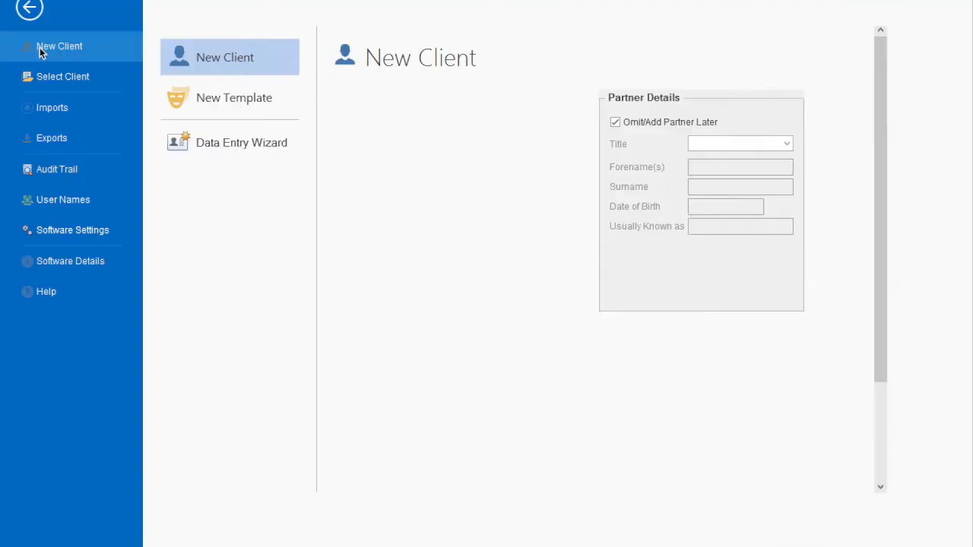
pyautogui.click(62, 76)
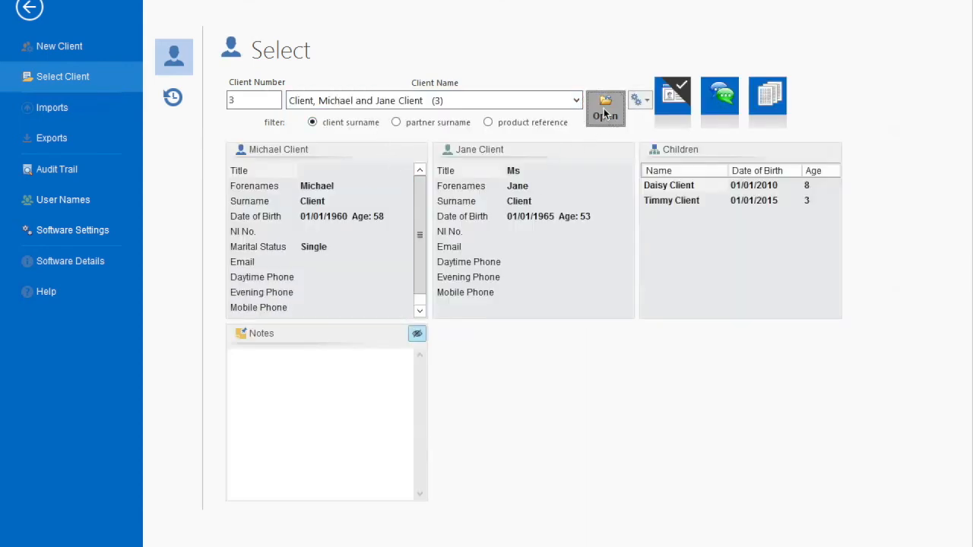
pyautogui.click(604, 108)
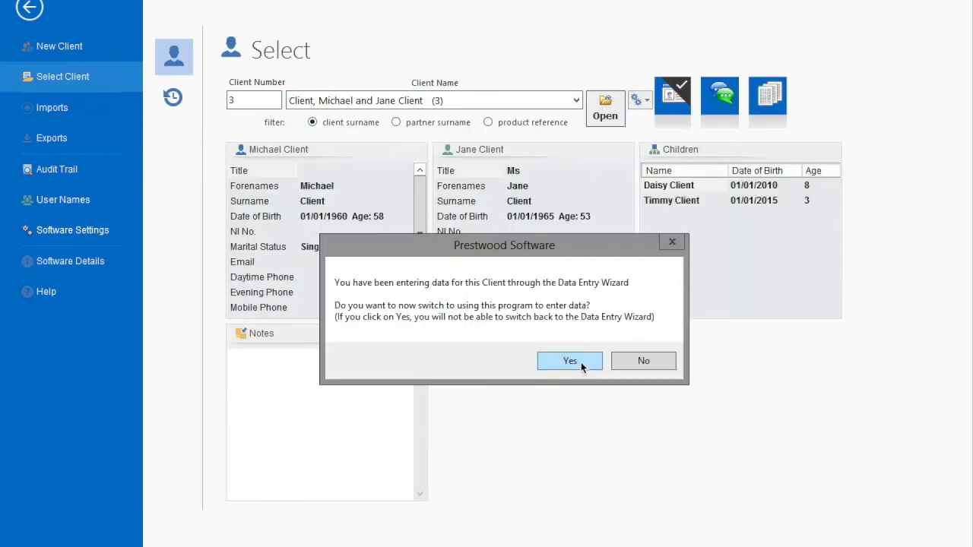
pyautogui.click(570, 361)
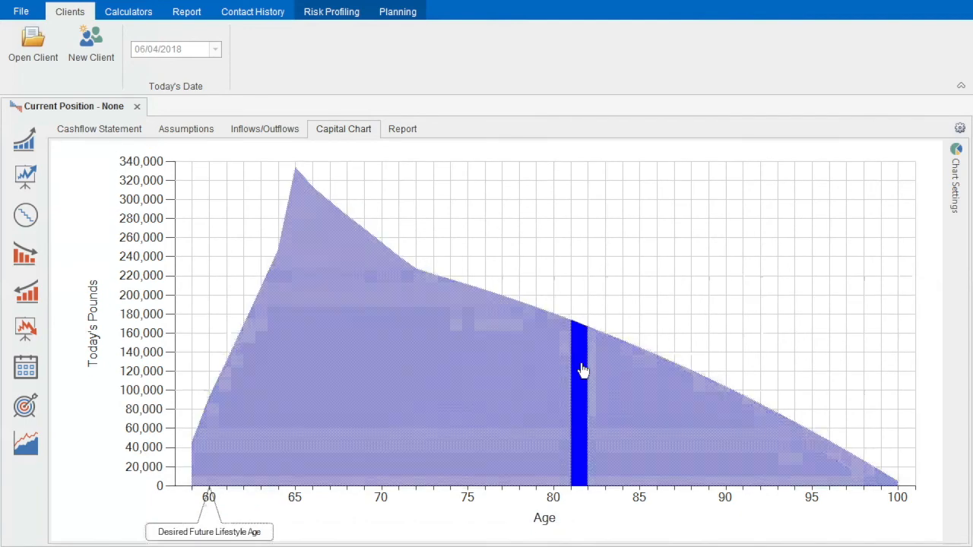
pyautogui.click(397, 12)
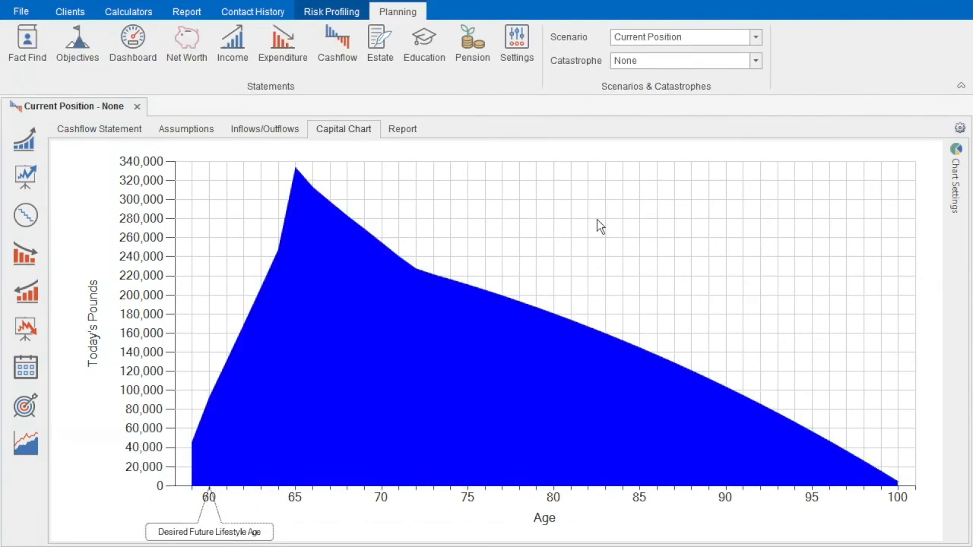